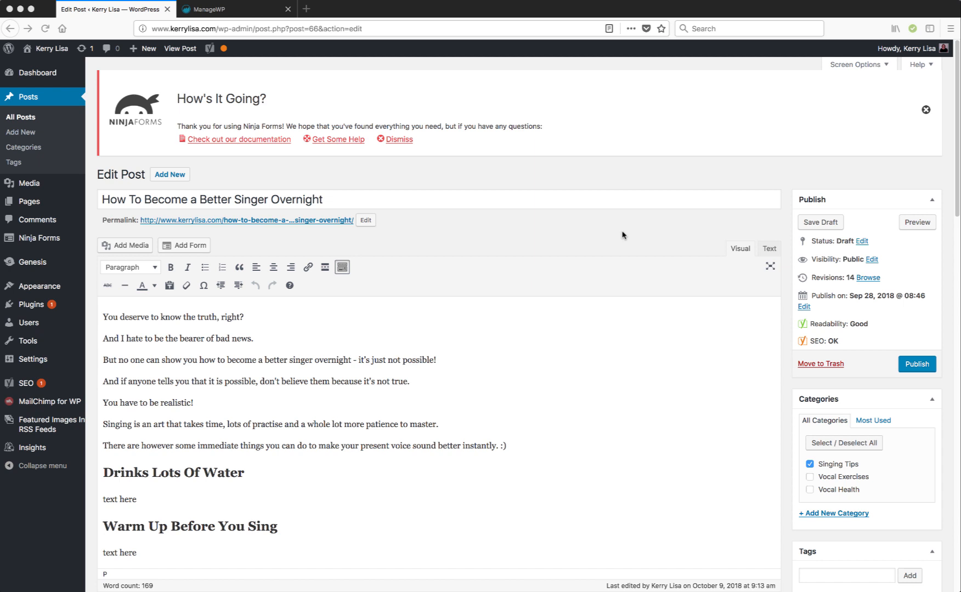
pyautogui.moveTo(917, 222)
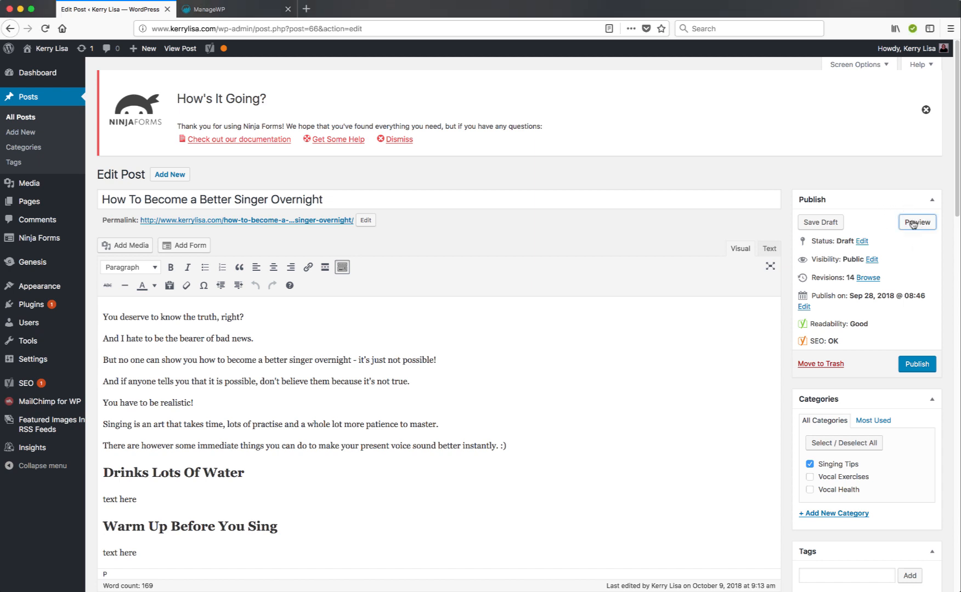
# Step: Preview the draft 'How To Become a Better Singer Overnight' from the Publish box
pyautogui.click(916, 222)
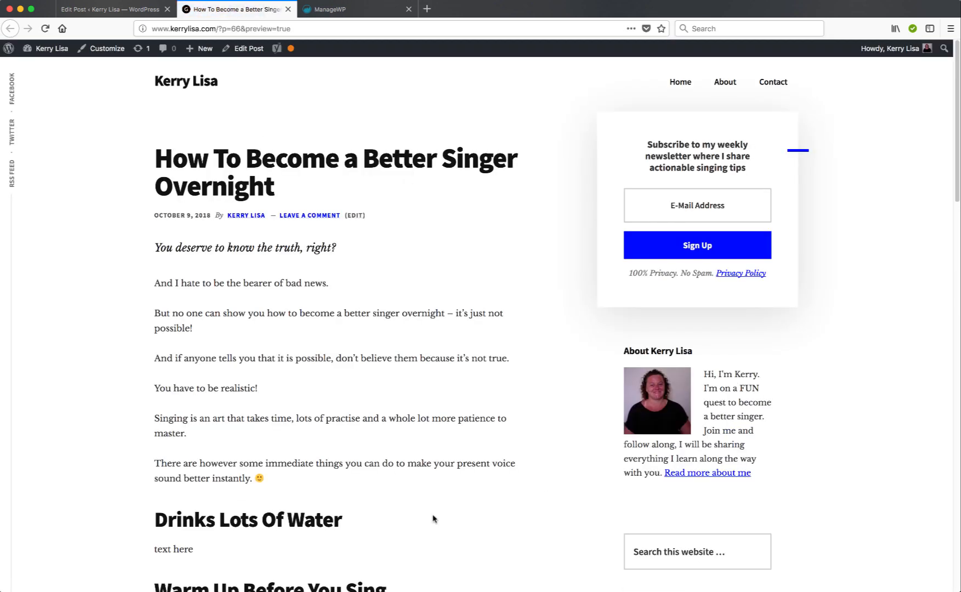
pyautogui.moveTo(288, 484)
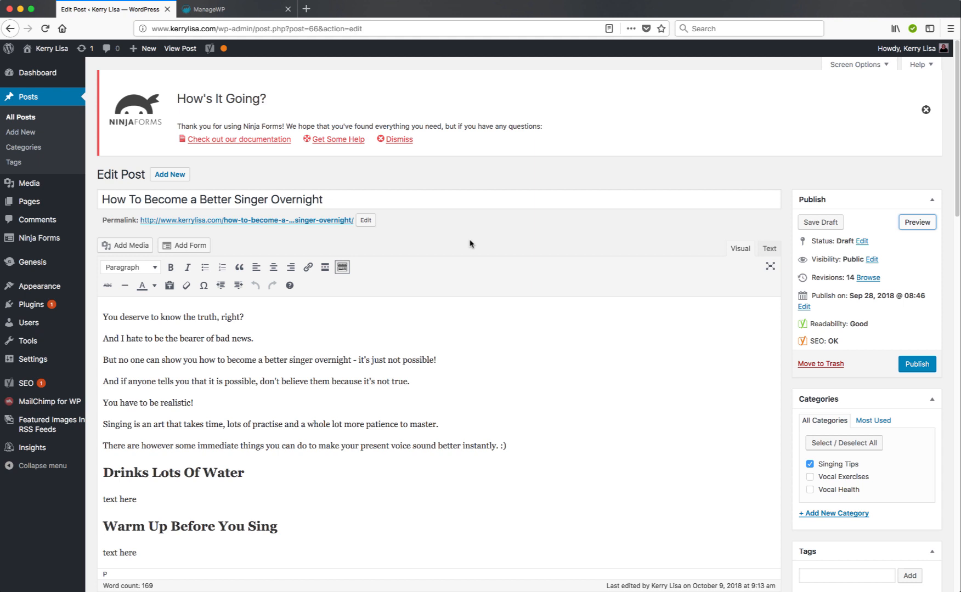
pyautogui.moveTo(578, 203)
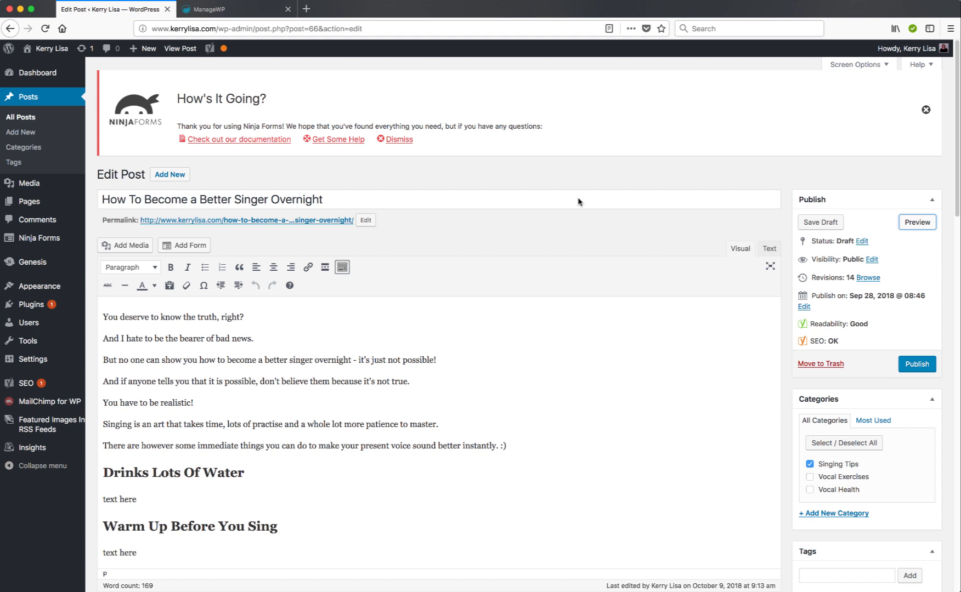